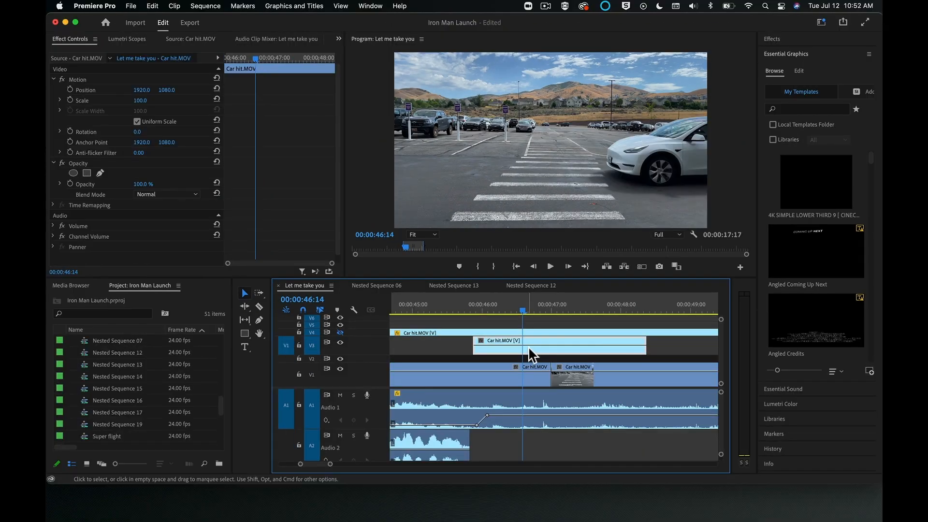
Replace the Car hit.MOV timeline clip with a linked After Effects composition
right_click(530, 346)
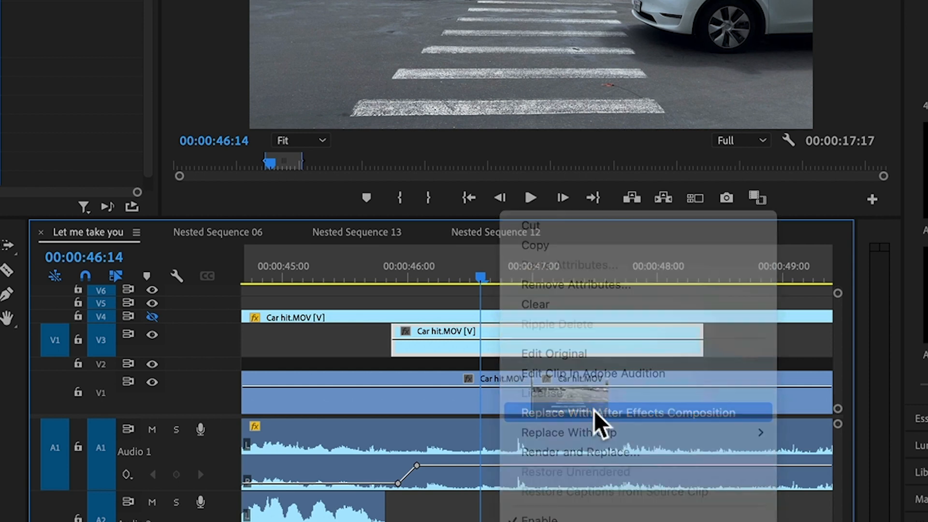
click(629, 414)
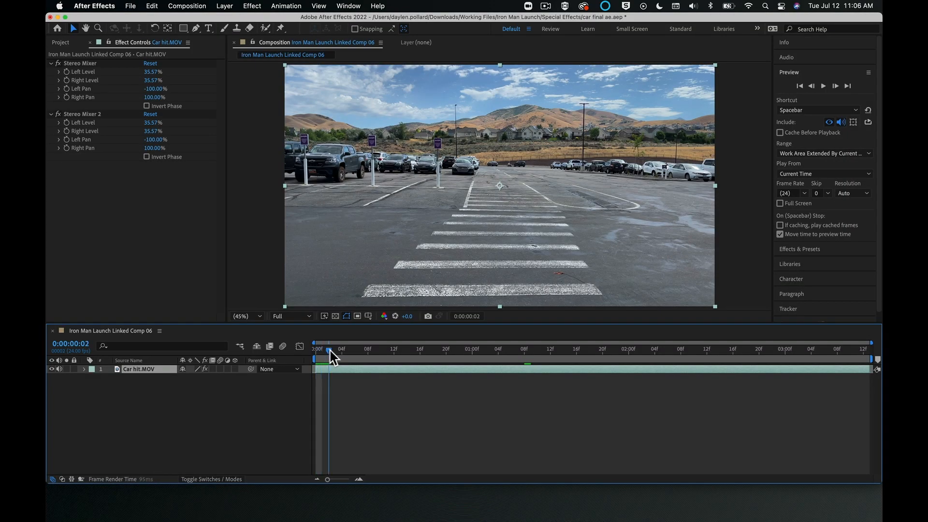
Scrub the car footage, then set the composition frame rate to match it at 59.94 fps
drag(329, 353, 362, 353)
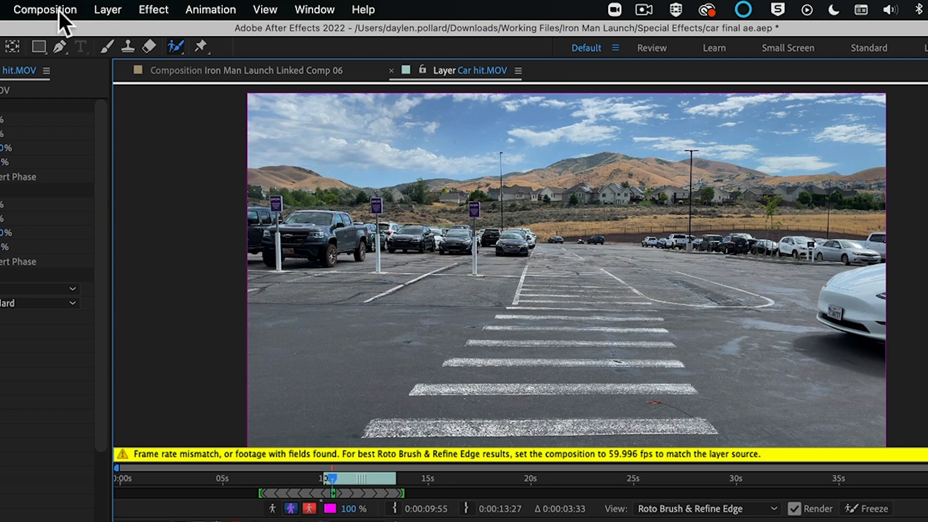
click(45, 9)
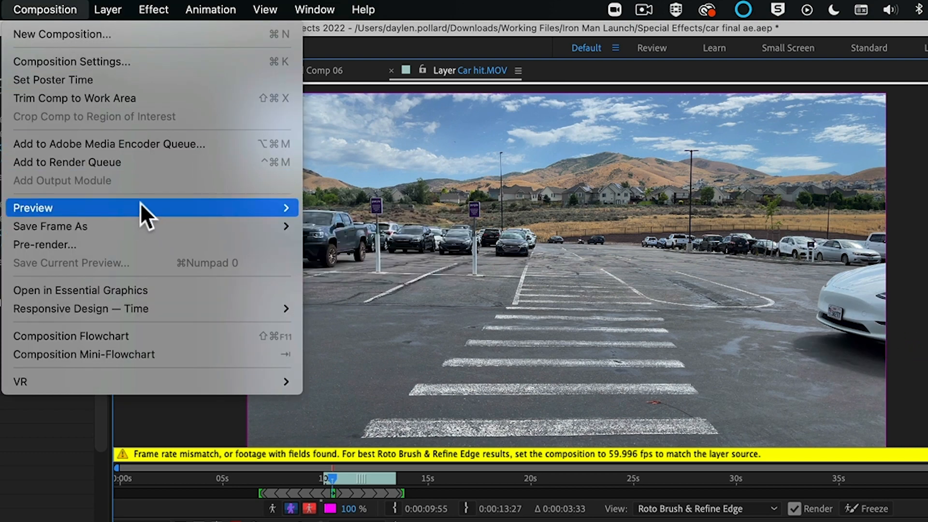
click(72, 62)
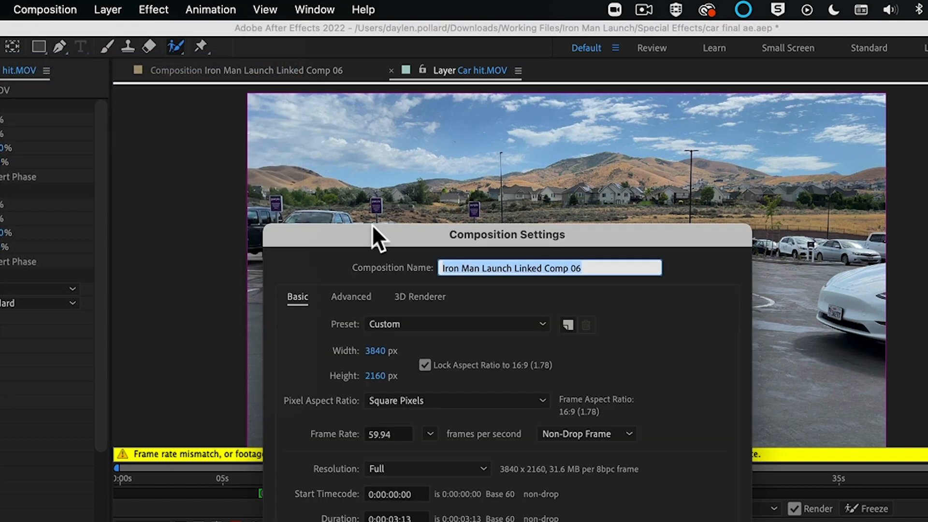
click(387, 435)
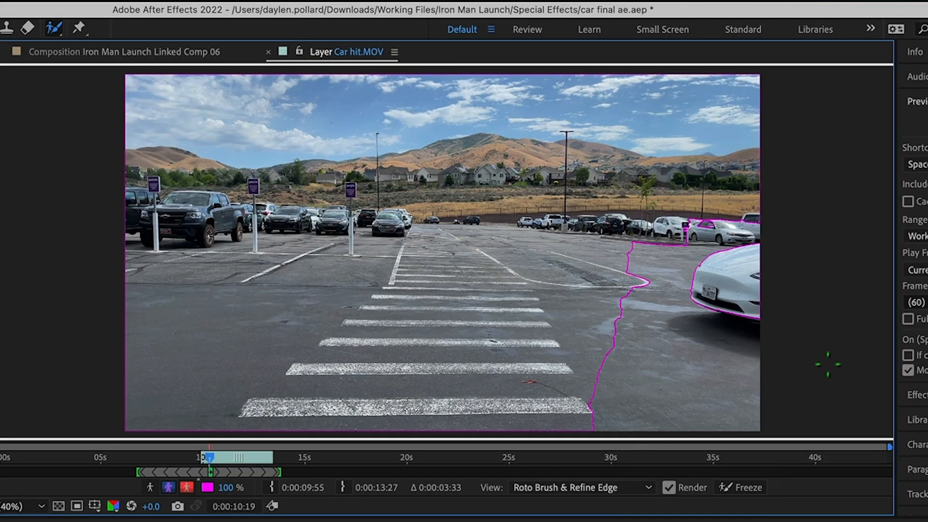
mouse_move(815, 364)
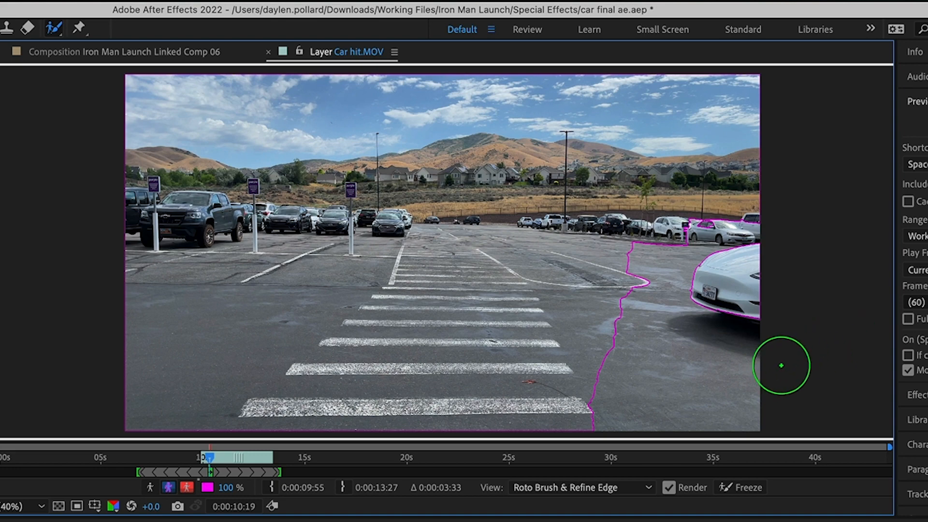
Refine the car's roto matte with strokes along its lower edge, checking it across frames
drag(781, 366, 501, 197)
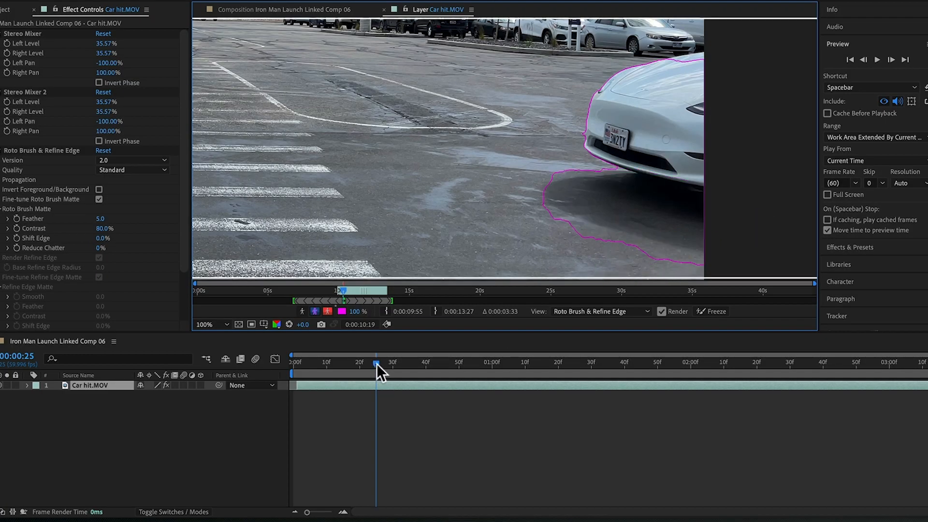
mouse_move(377, 365)
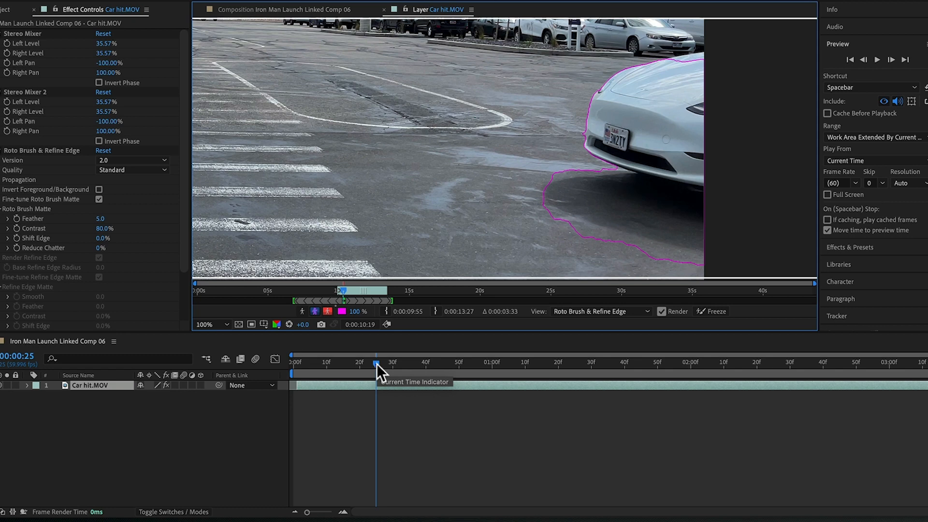
drag(378, 371, 383, 372)
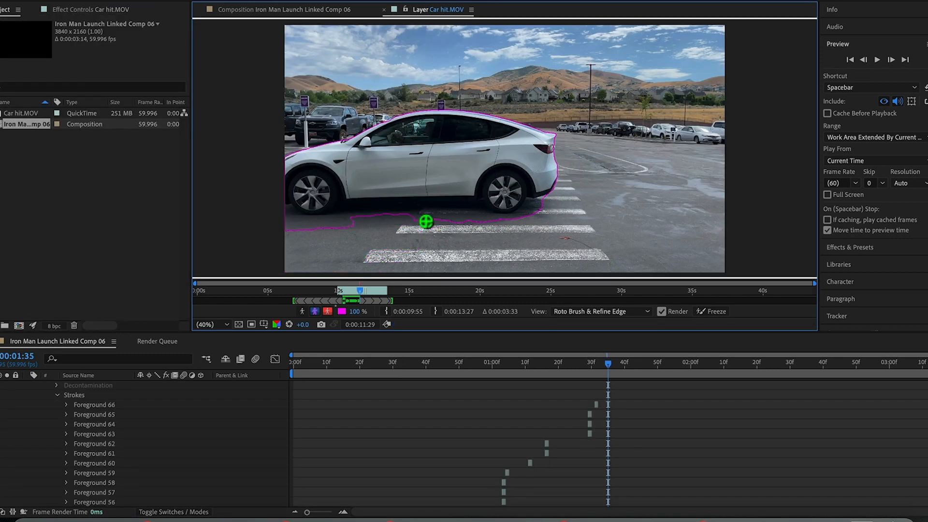
drag(425, 222, 353, 222)
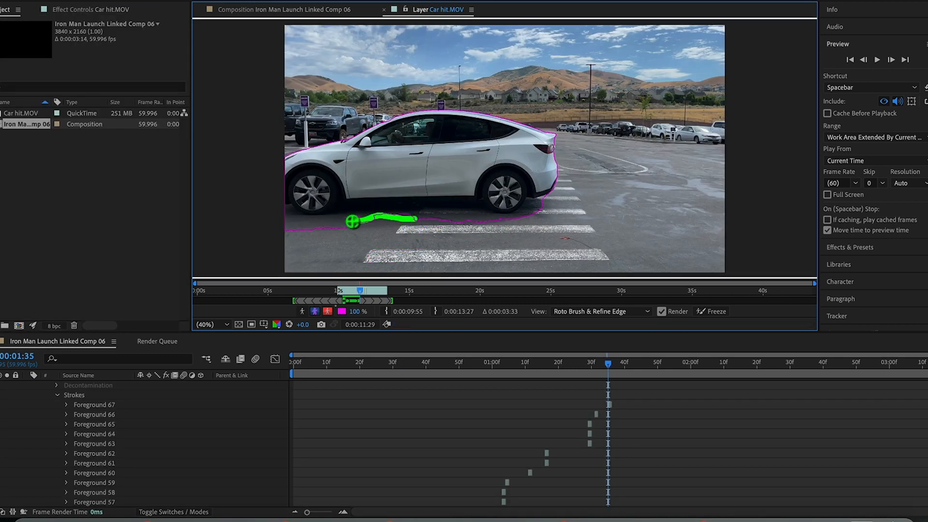
drag(349, 221, 441, 242)
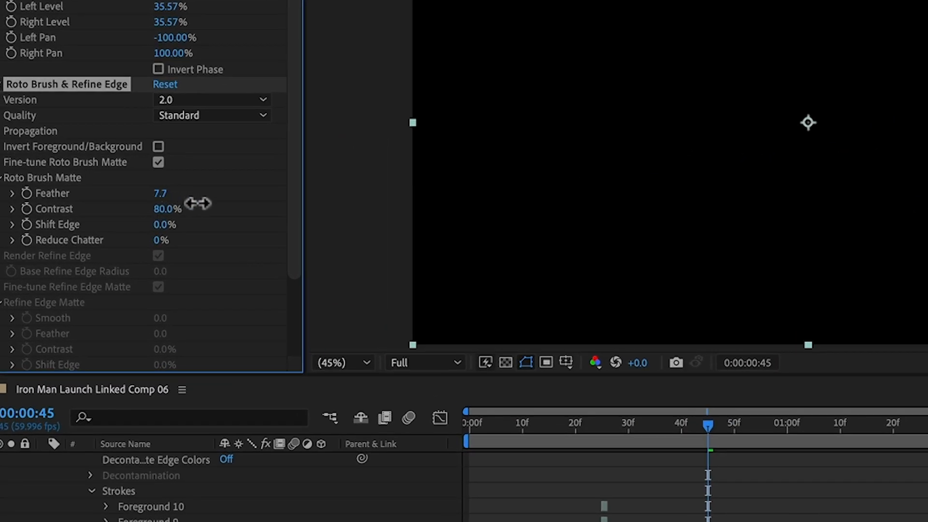
Add the car composition to the render queue and bring up its output module settings
click(80, 3)
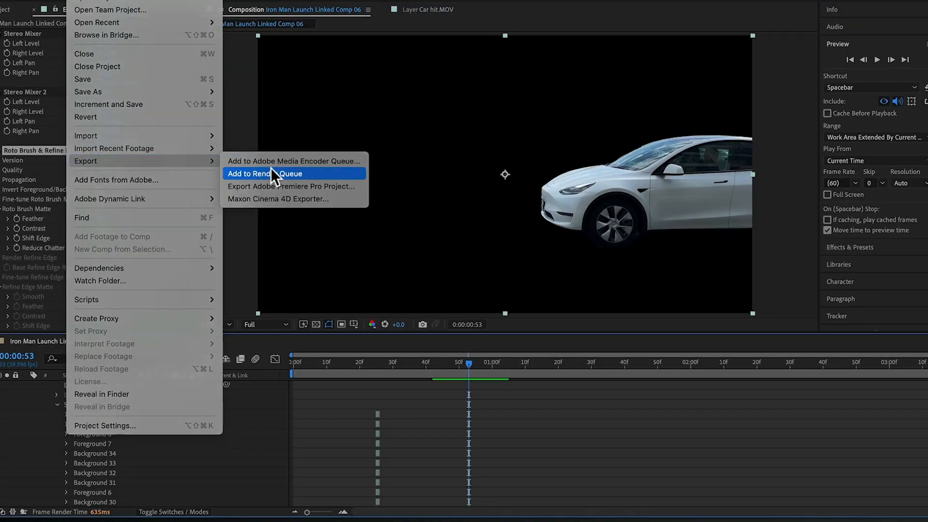
click(265, 174)
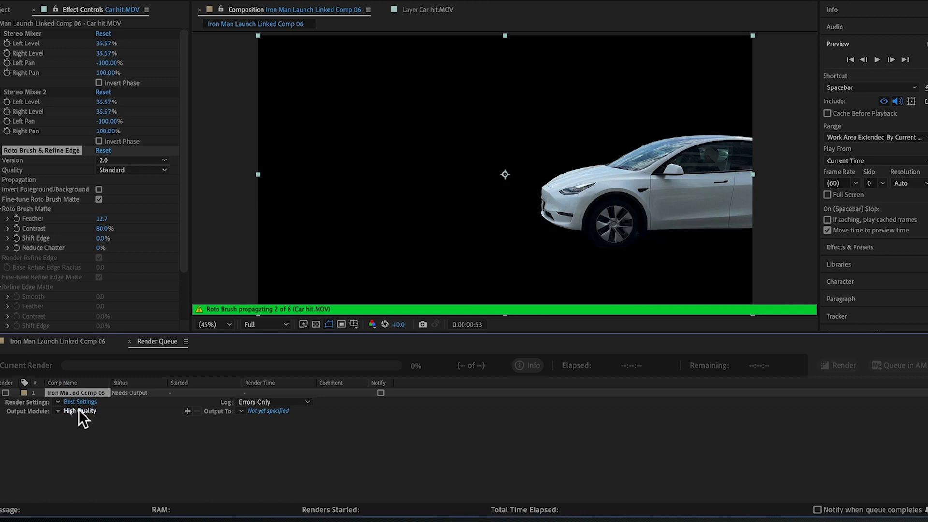
click(81, 411)
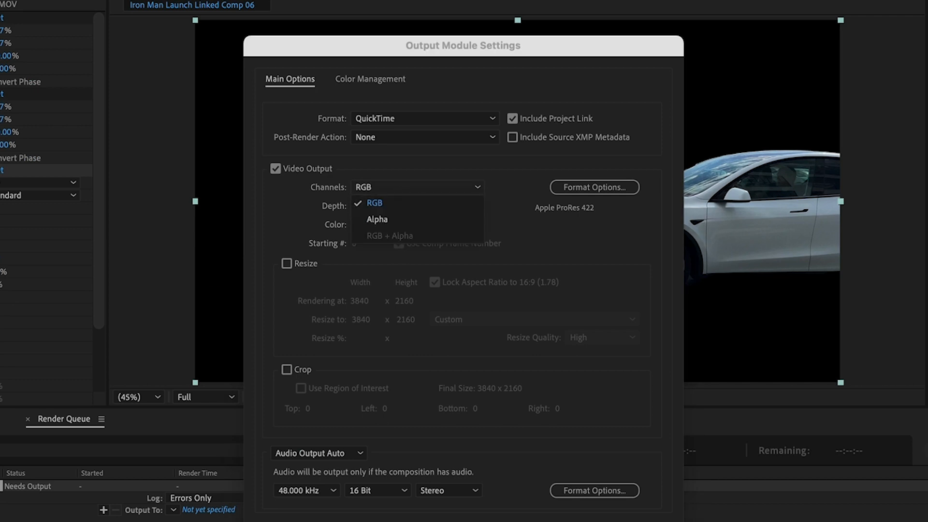
click(374, 203)
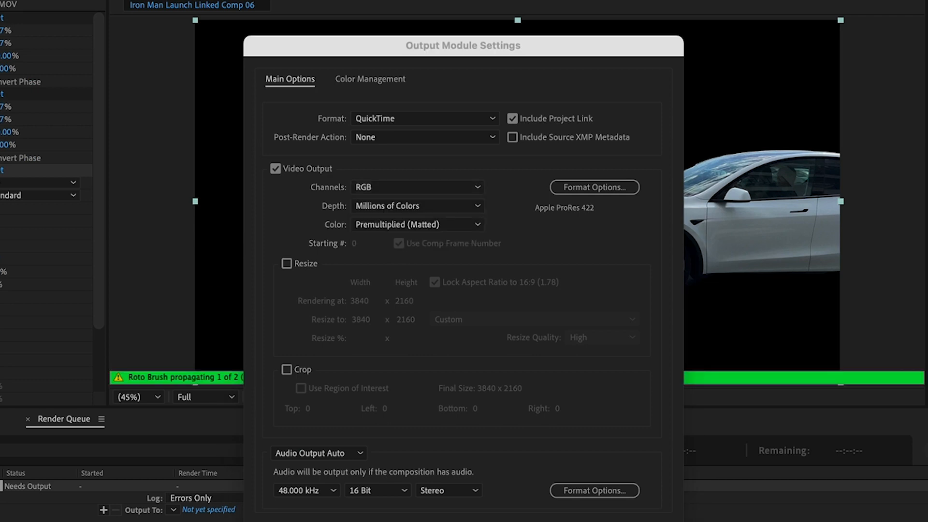
Set output to QuickTime Animation with RGB + Alpha channels and confirm
click(424, 118)
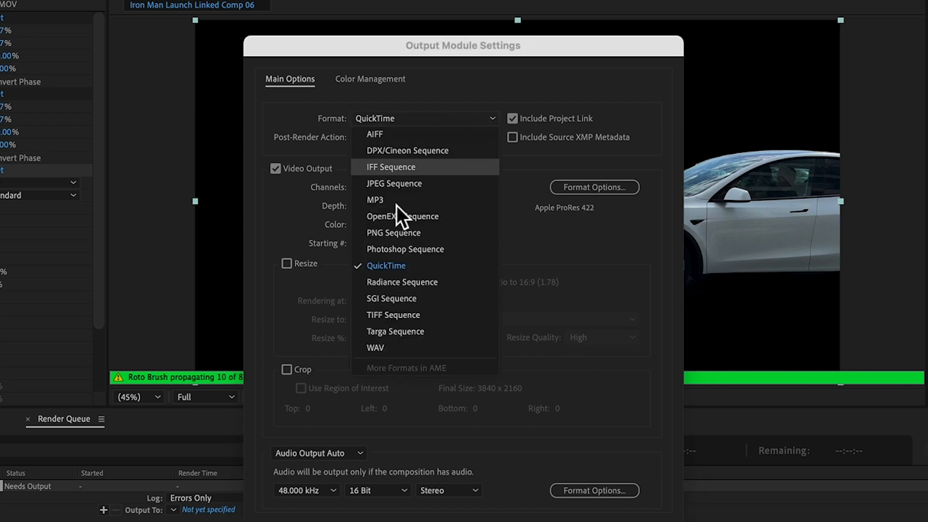
click(595, 187)
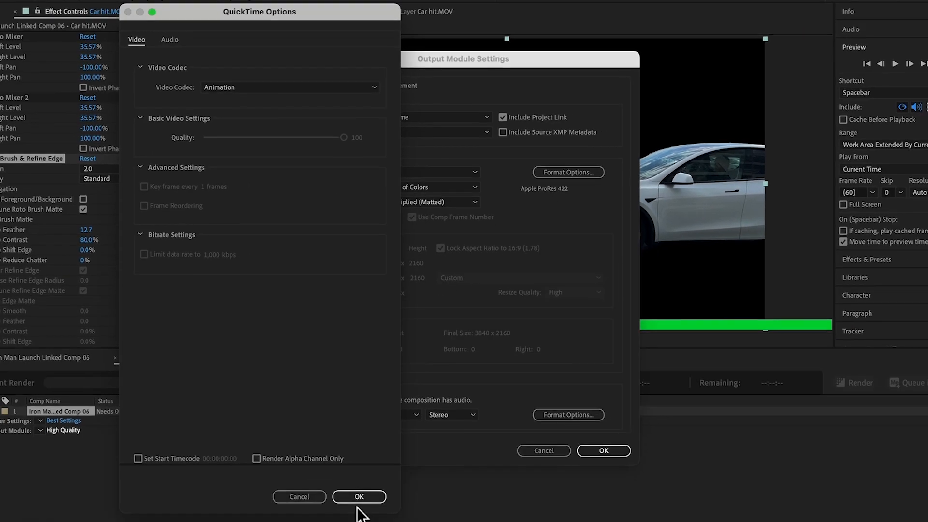
click(359, 496)
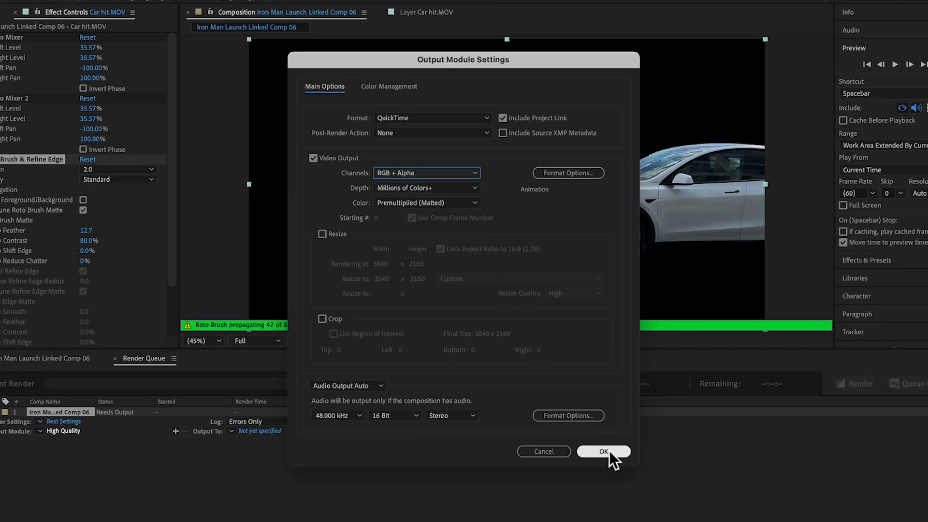
click(603, 452)
text(me getting hit)
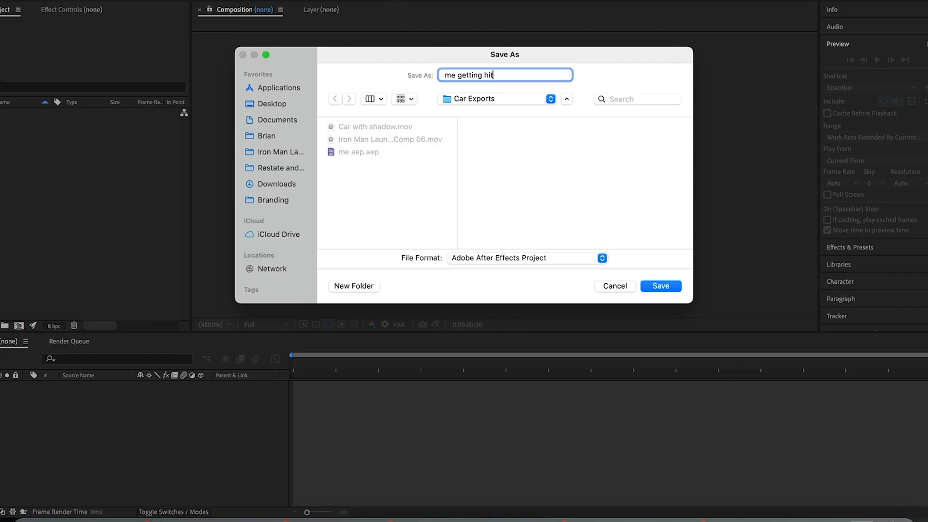
Save the project as 'me getting hit', rotoscope the person and queue that comp to render
click(660, 285)
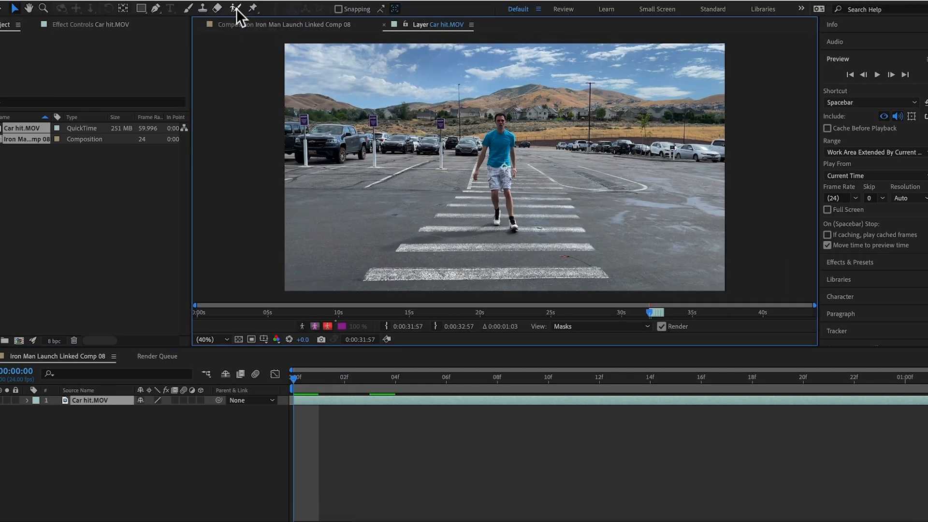
click(236, 8)
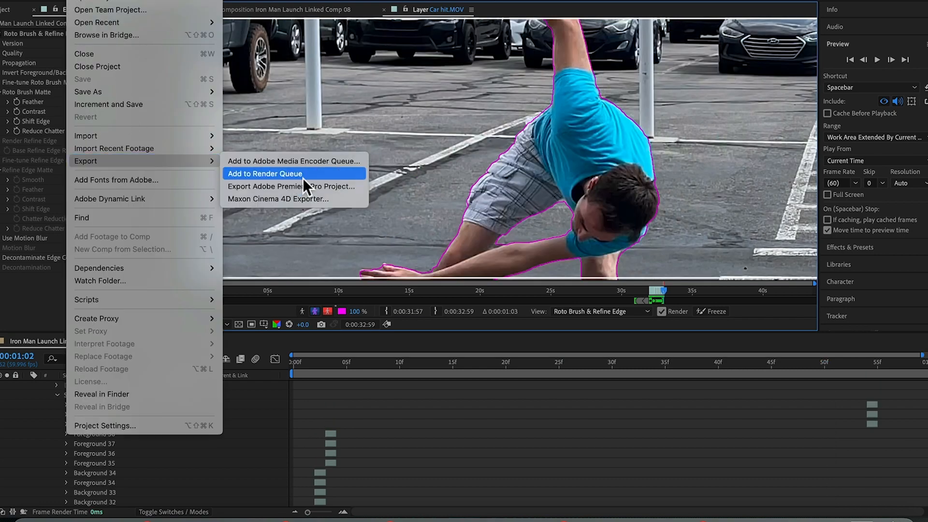
click(563, 164)
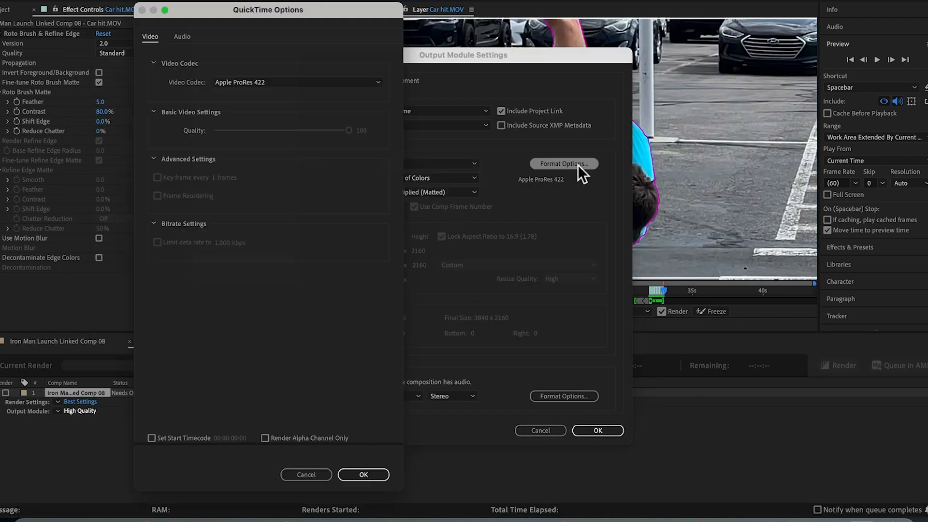
Confirm Animation codec with alpha output and send the render to the Car Exports folder
click(363, 474)
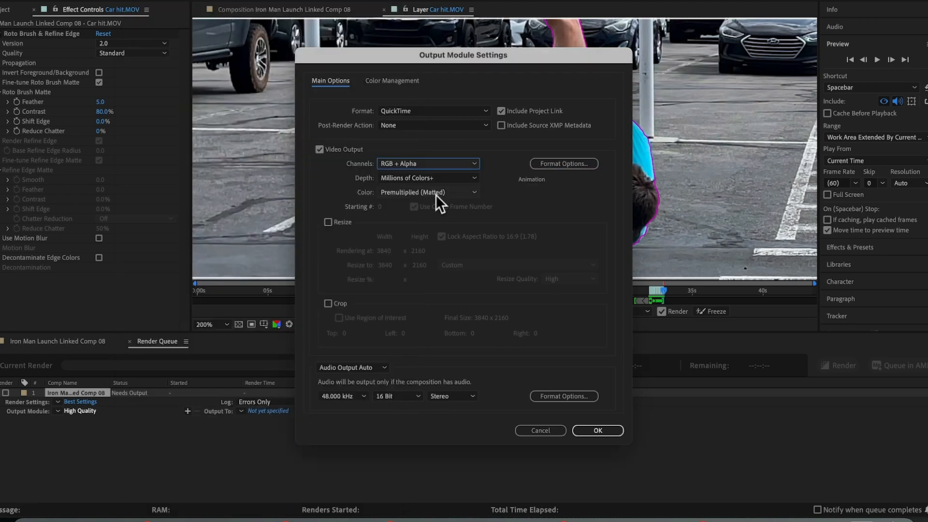
click(598, 431)
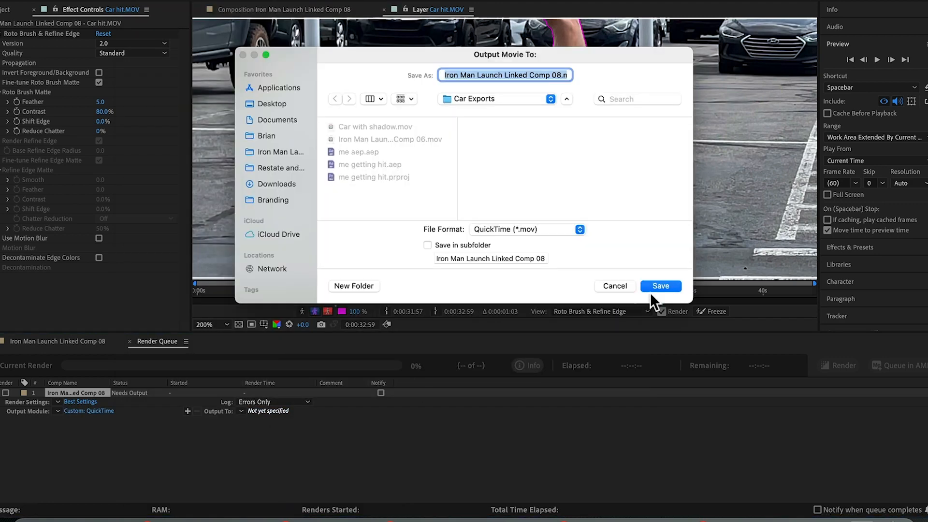
click(659, 286)
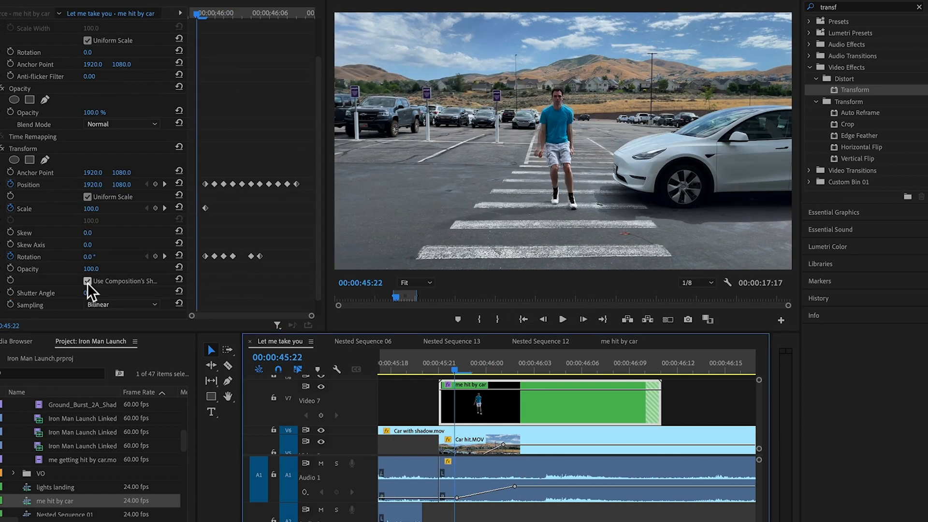
Disable Use Composition's Shutter Angle on the person, and add horizontal Gaussian Blur to the car
click(99, 293)
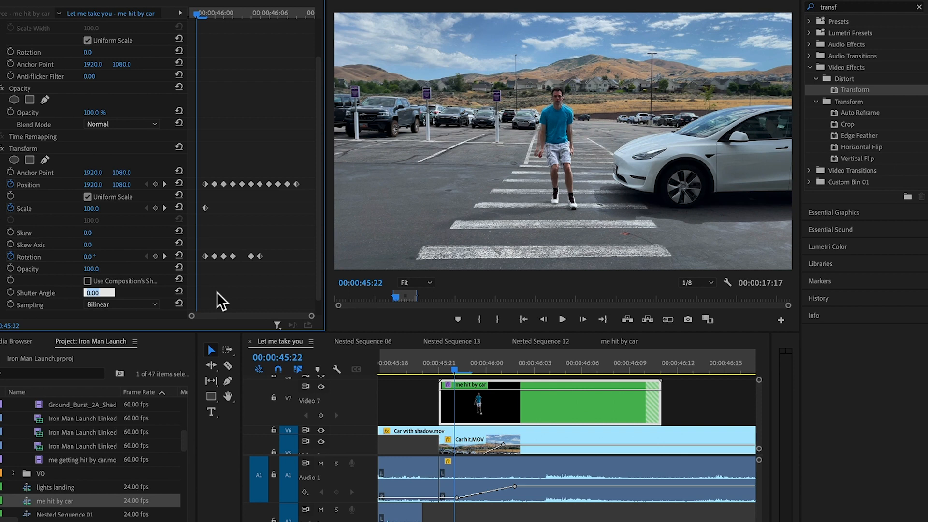
text(gau)
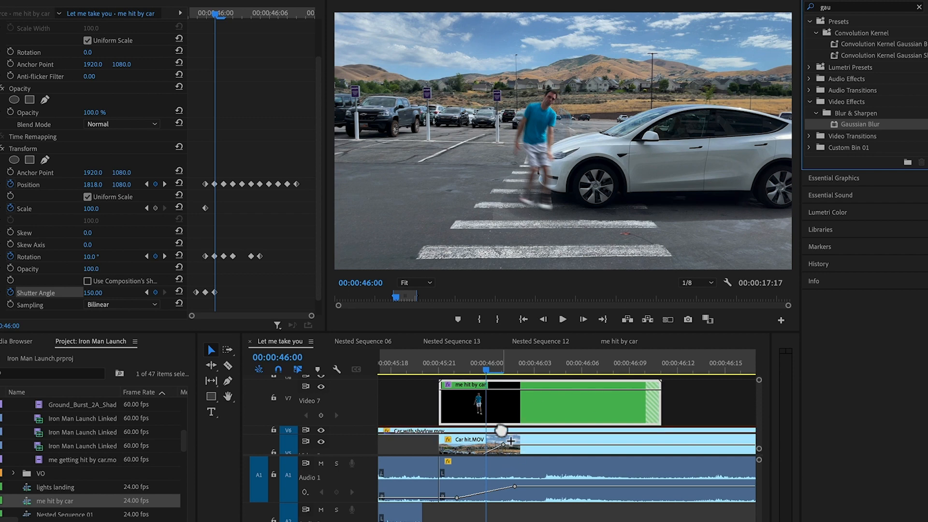
click(121, 230)
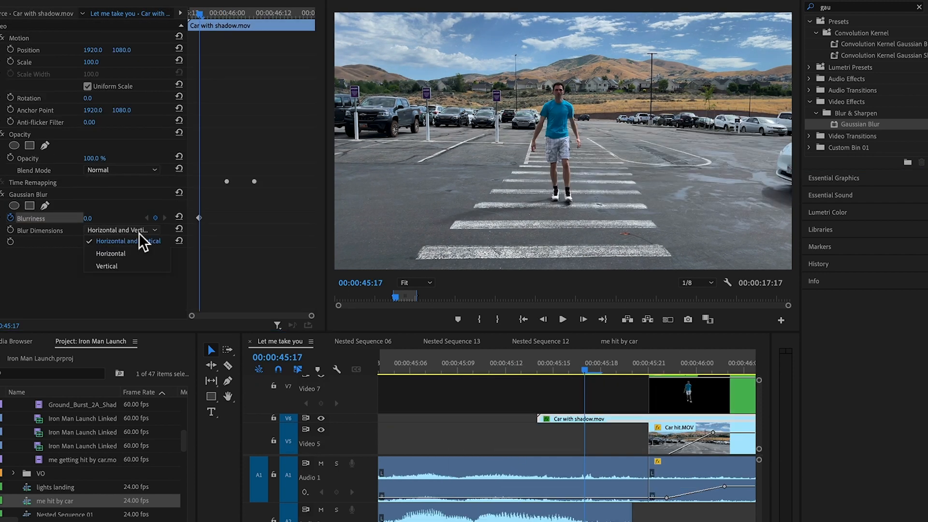
click(110, 254)
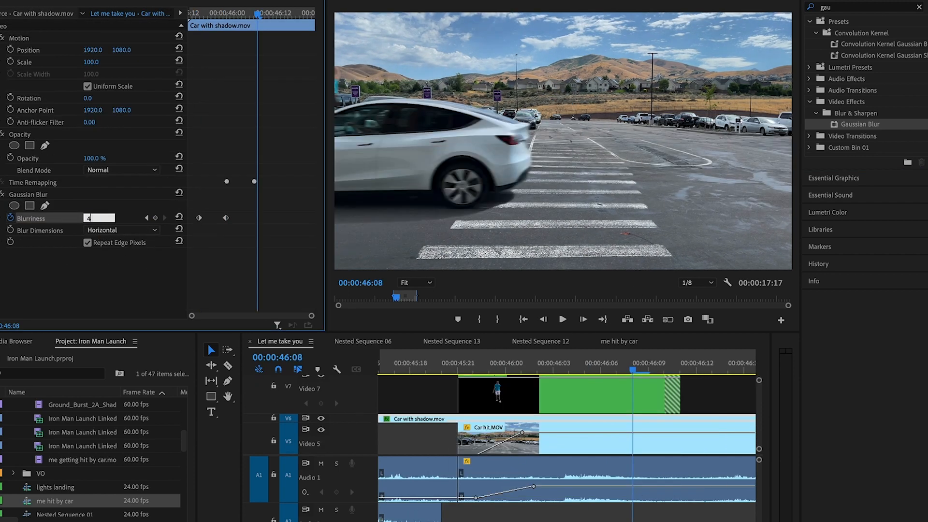